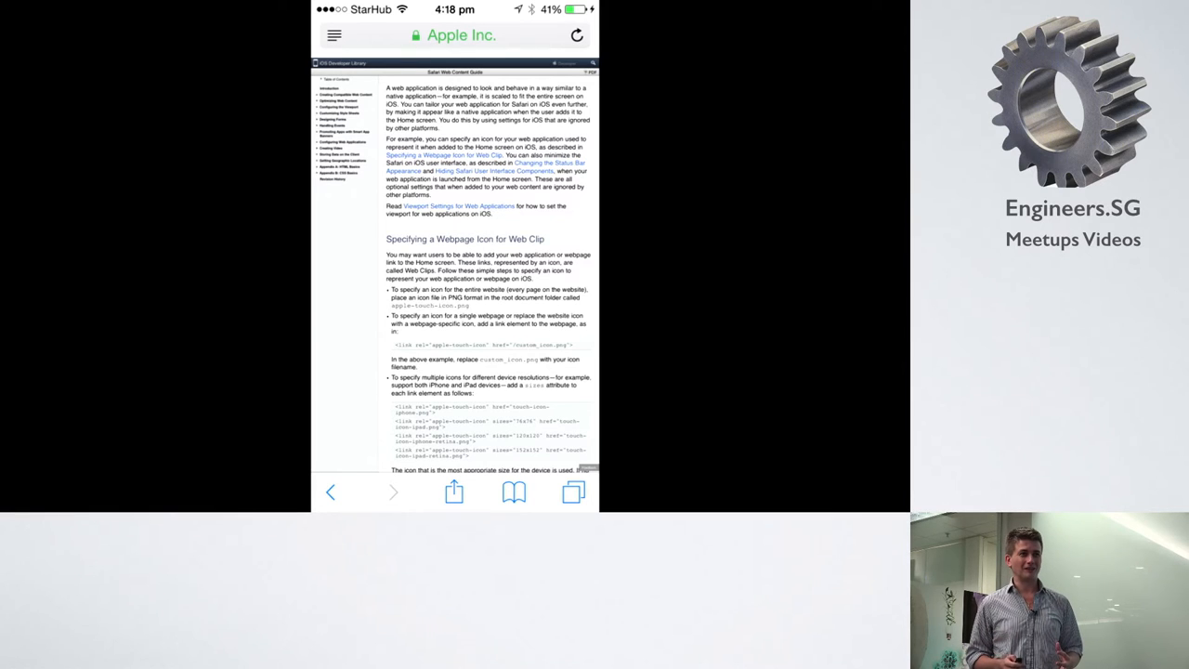
Step: Play the iOS Safari 'Add to Home Screen' demo for the Apple developer documentation page
{"action": "left_click", "coordinate": [455, 491]}
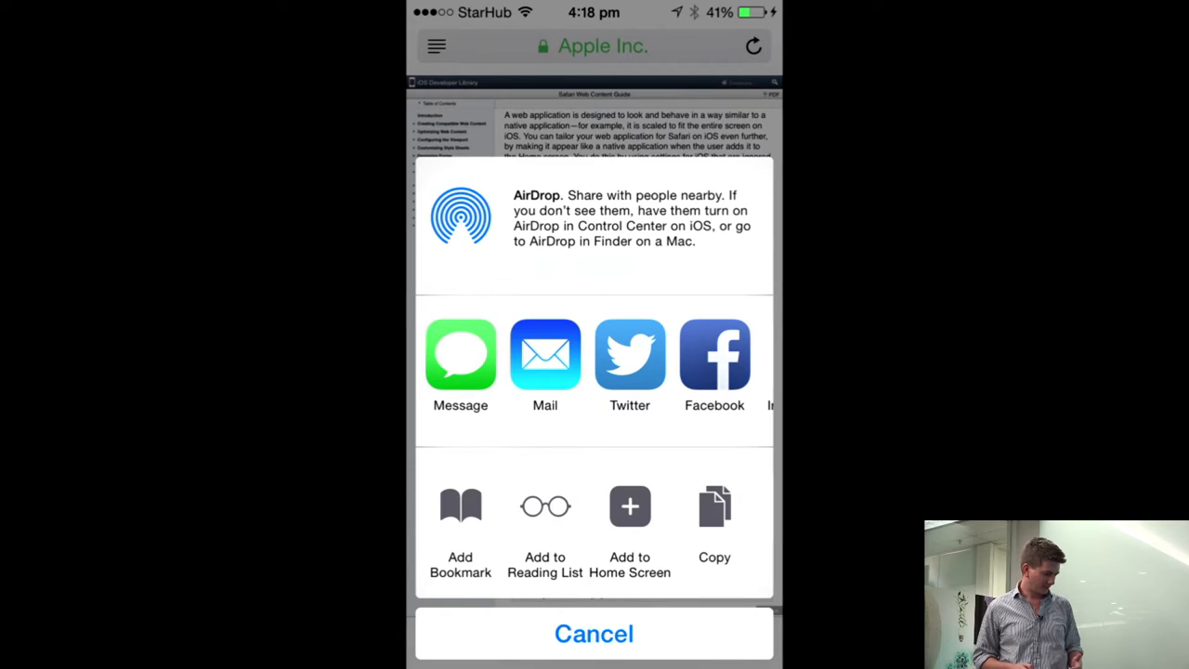
{"action": "left_click", "coordinate": [629, 520]}
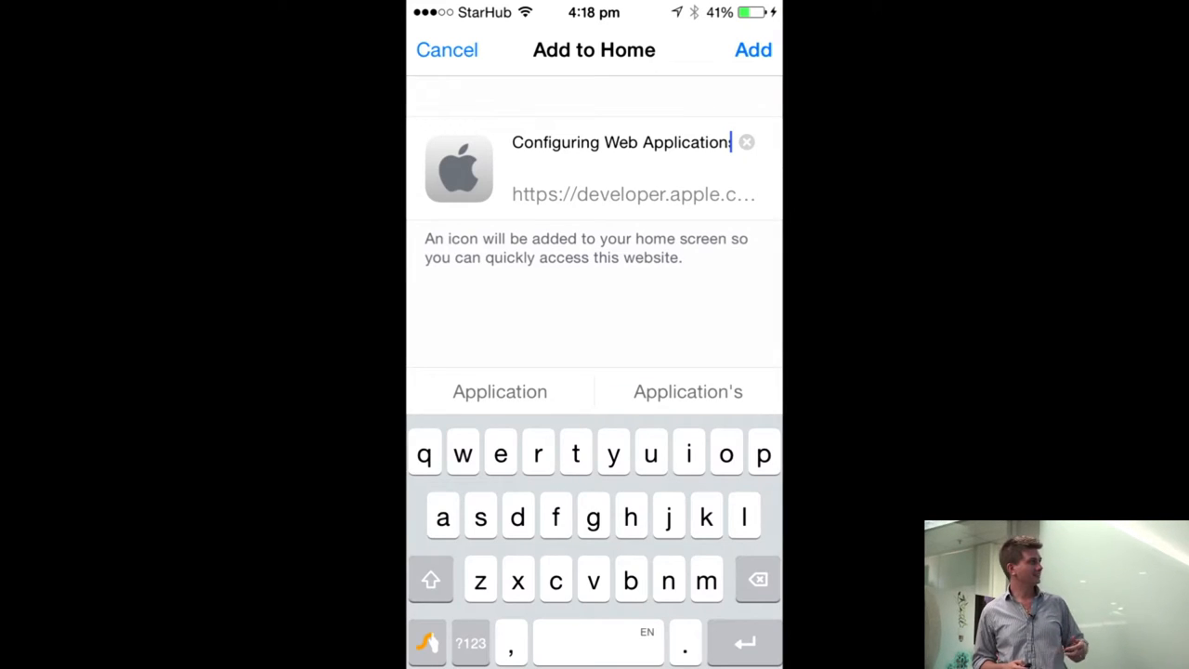
{"action": "left_click", "coordinate": [753, 50]}
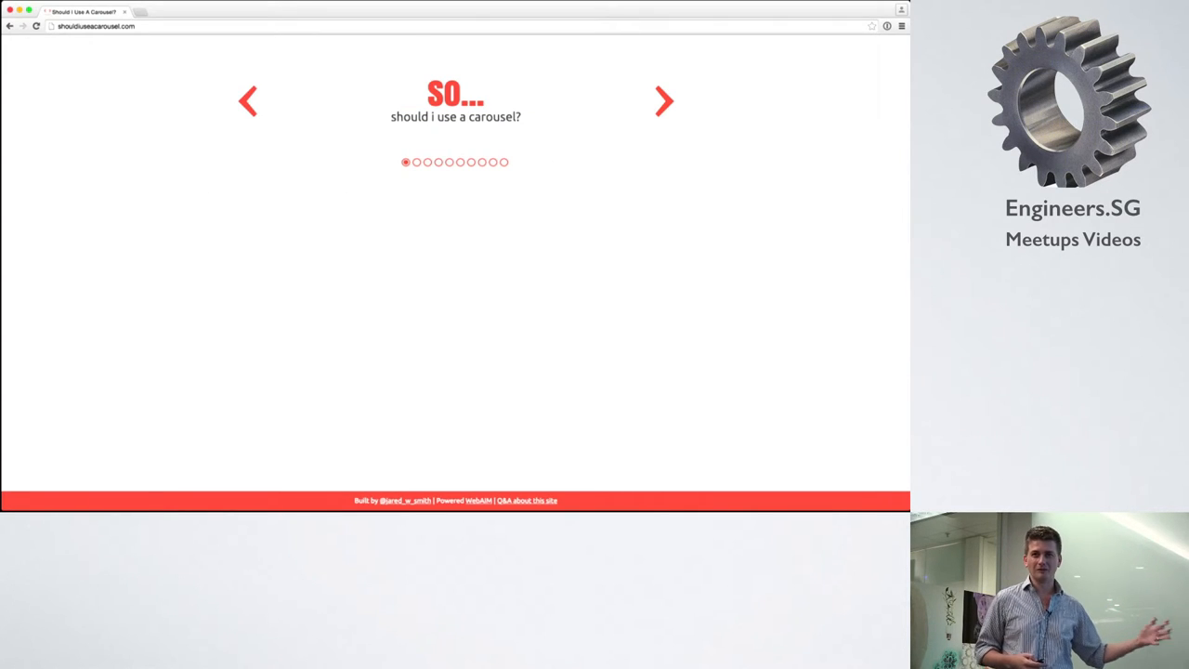
Step: Advance to the shouldiuseacarousel.com page shown in Chrome
{"action": "left_click", "coordinate": [665, 100]}
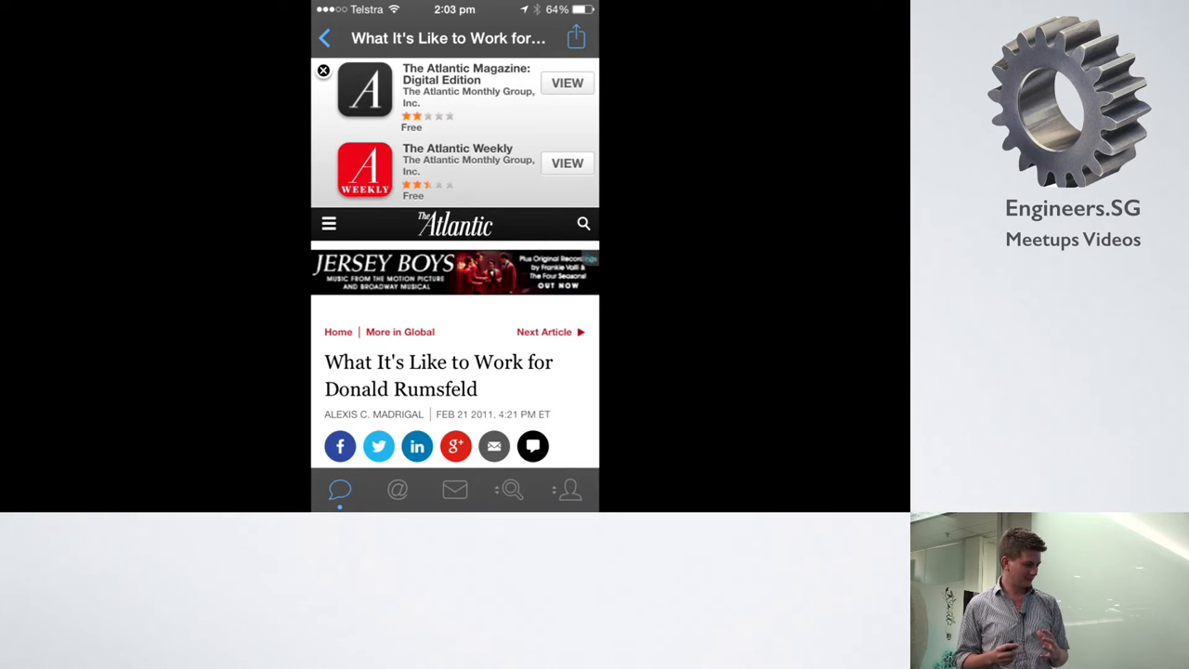
Step: Show The Atlantic article screenshots with stacked App Store banners, portrait then landscape
{"action": "left_click", "coordinate": [324, 71]}
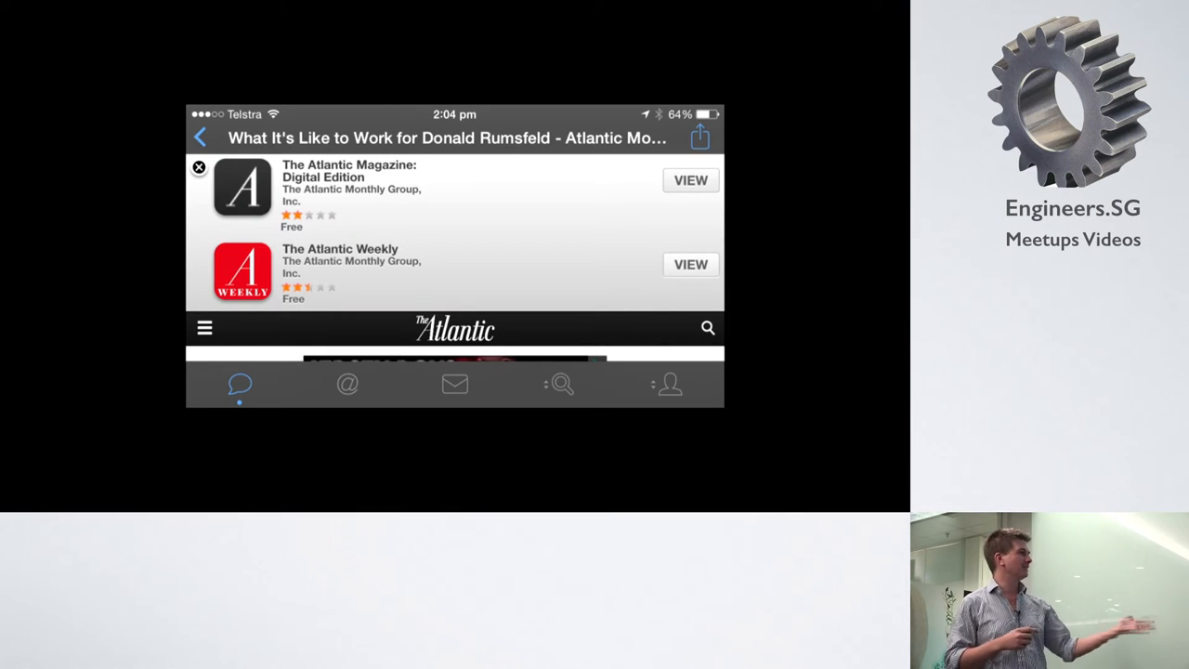
{"action": "left_click", "coordinate": [199, 168]}
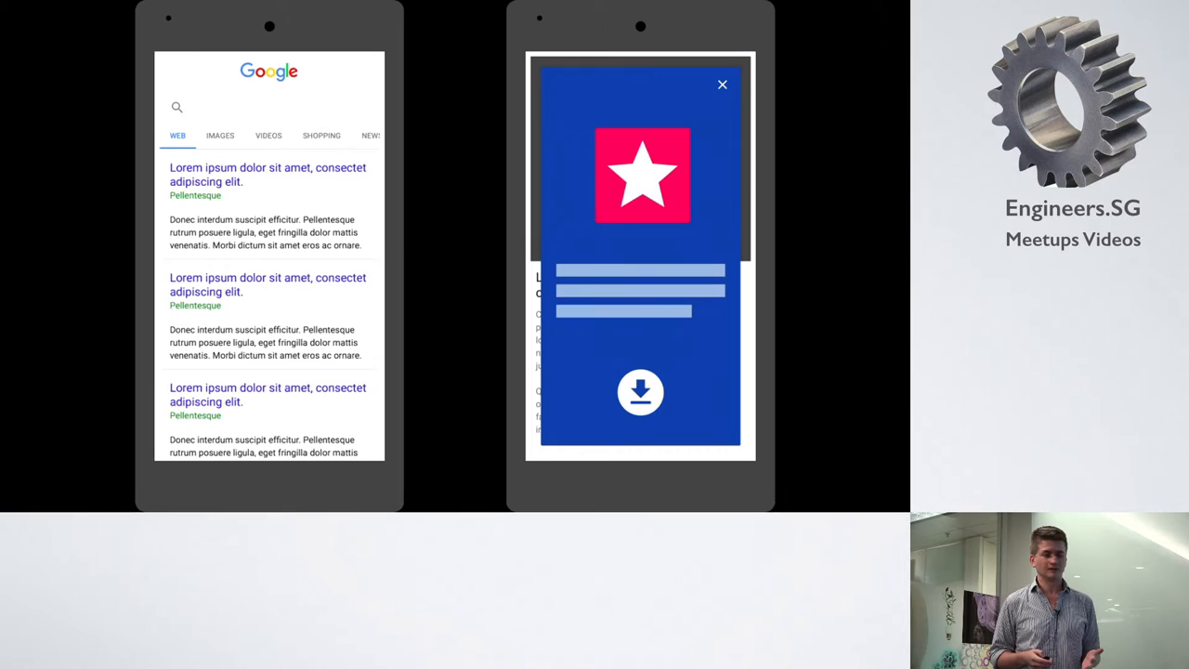
Step: Advance to the two-phone slide of Google results beside a blue app-install interstitial
{"action": "left_click", "coordinate": [640, 391]}
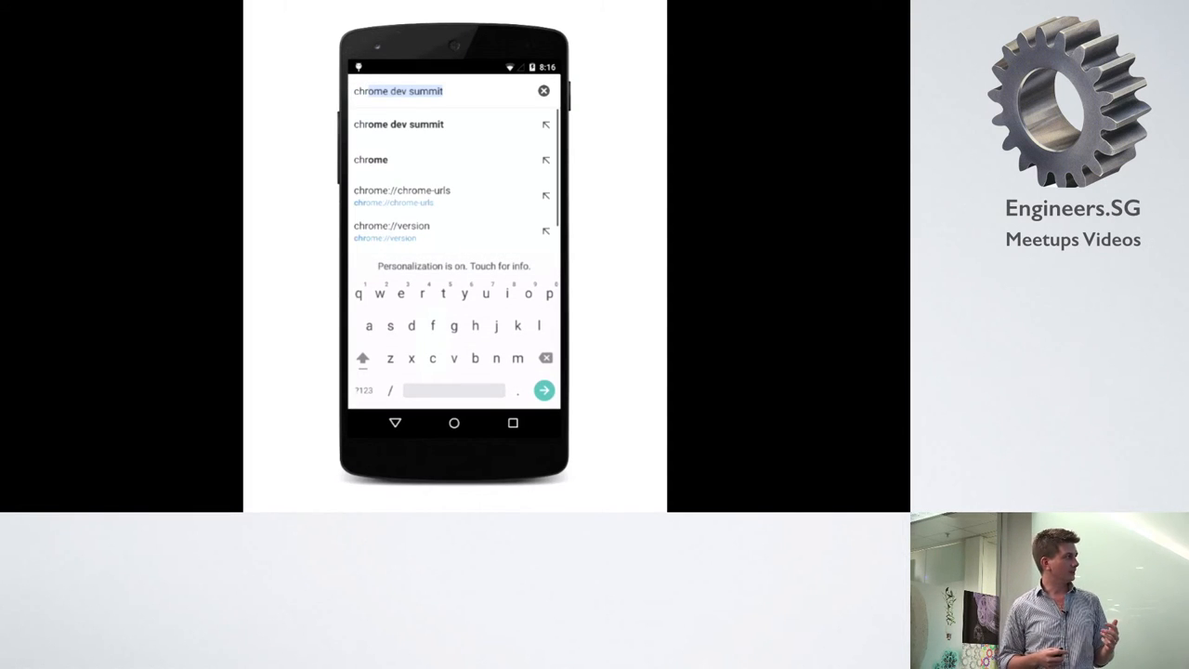
Step: Play the demo of typing 'chrome dev summit' into the Android Chrome address bar
{"action": "left_click", "coordinate": [543, 389]}
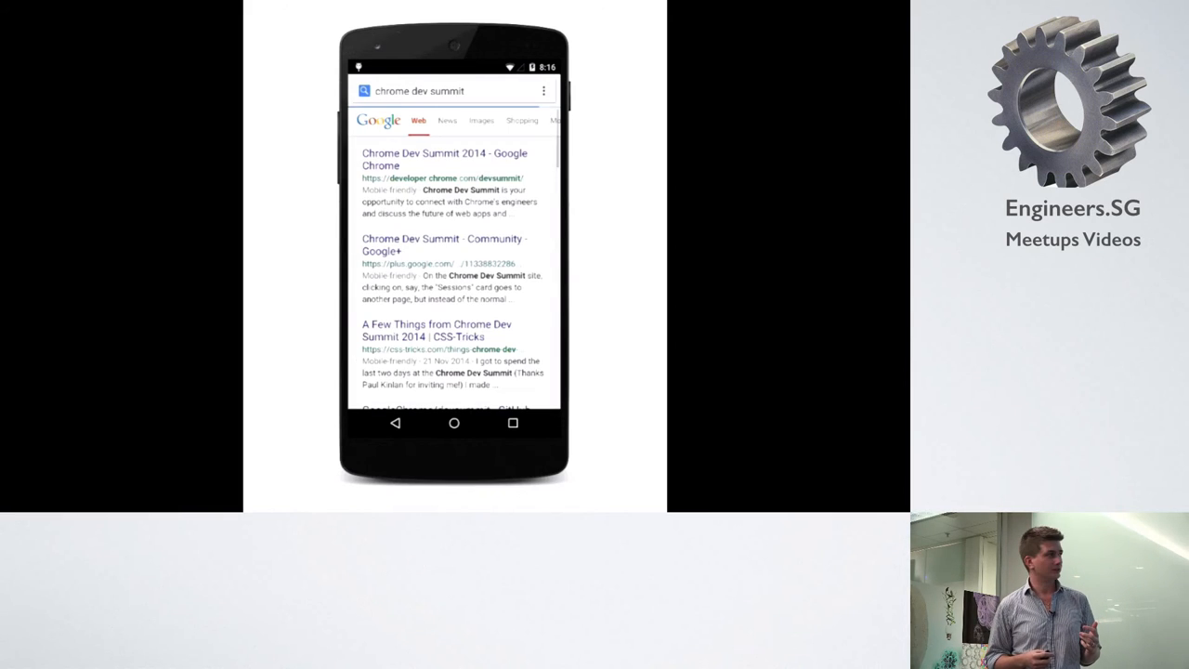
{"action": "left_click", "coordinate": [444, 159]}
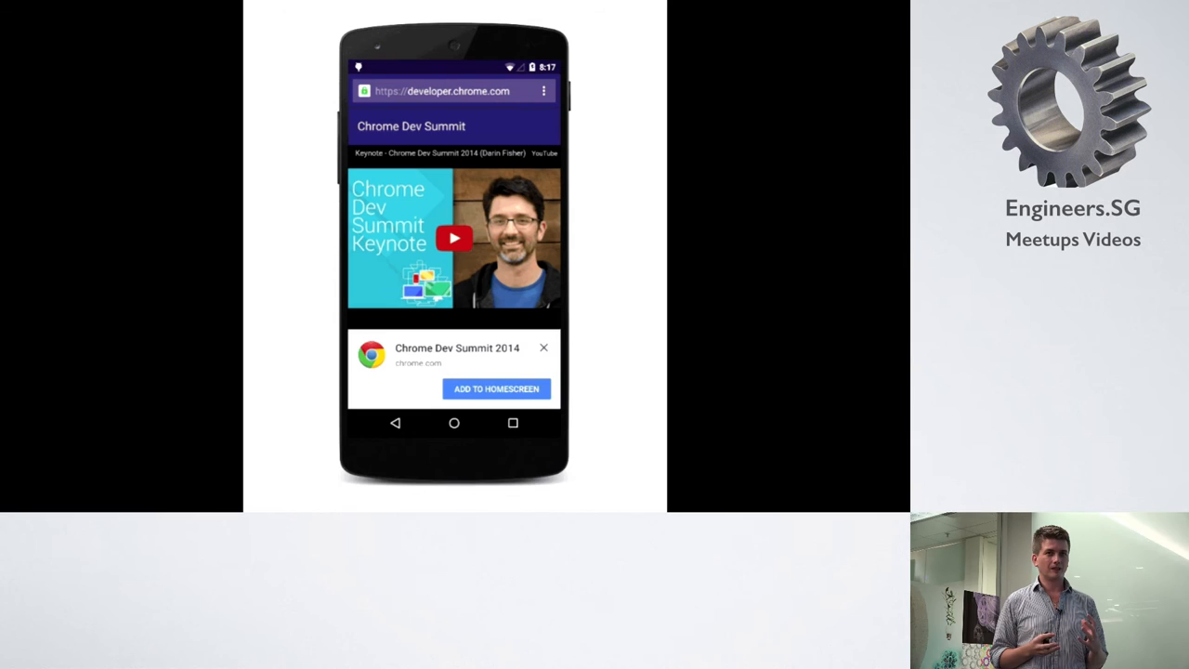
{"action": "left_click", "coordinate": [496, 389]}
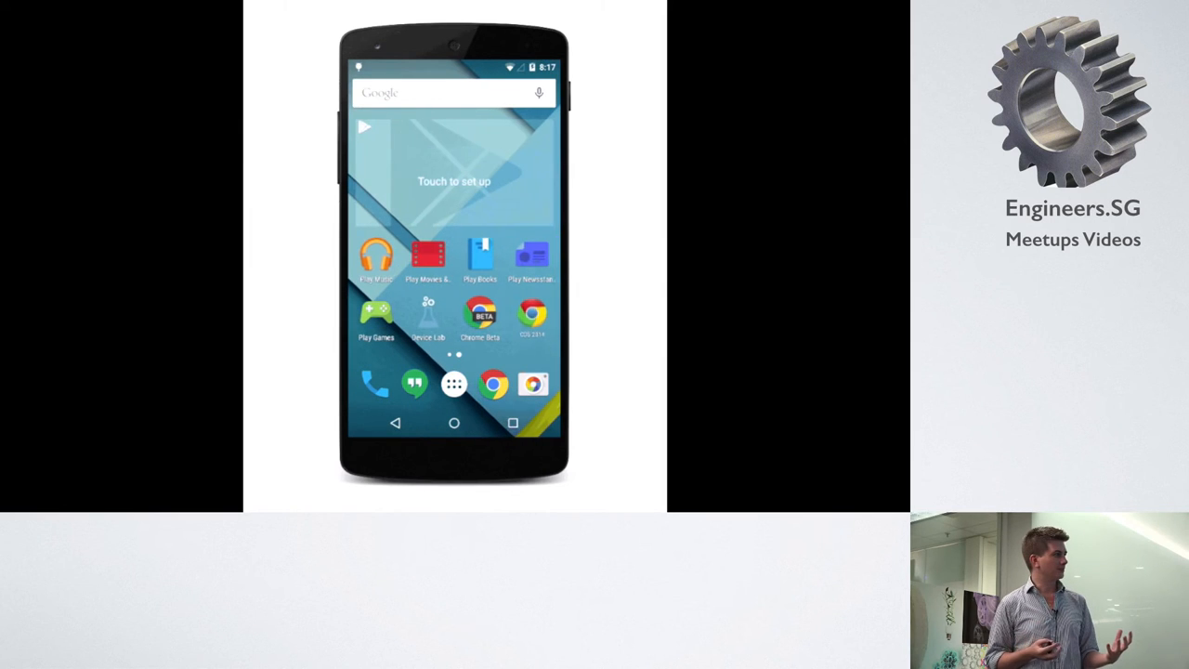
{"action": "left_click", "coordinate": [492, 384]}
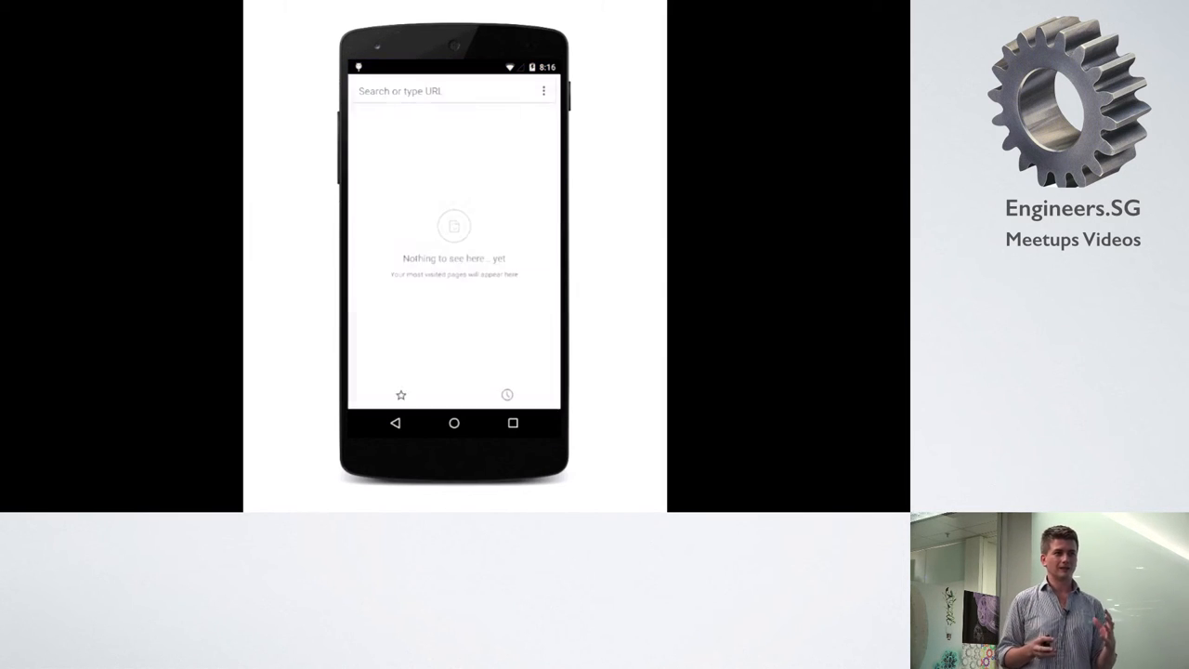
{"action": "type", "text": "chrome dev summit"}
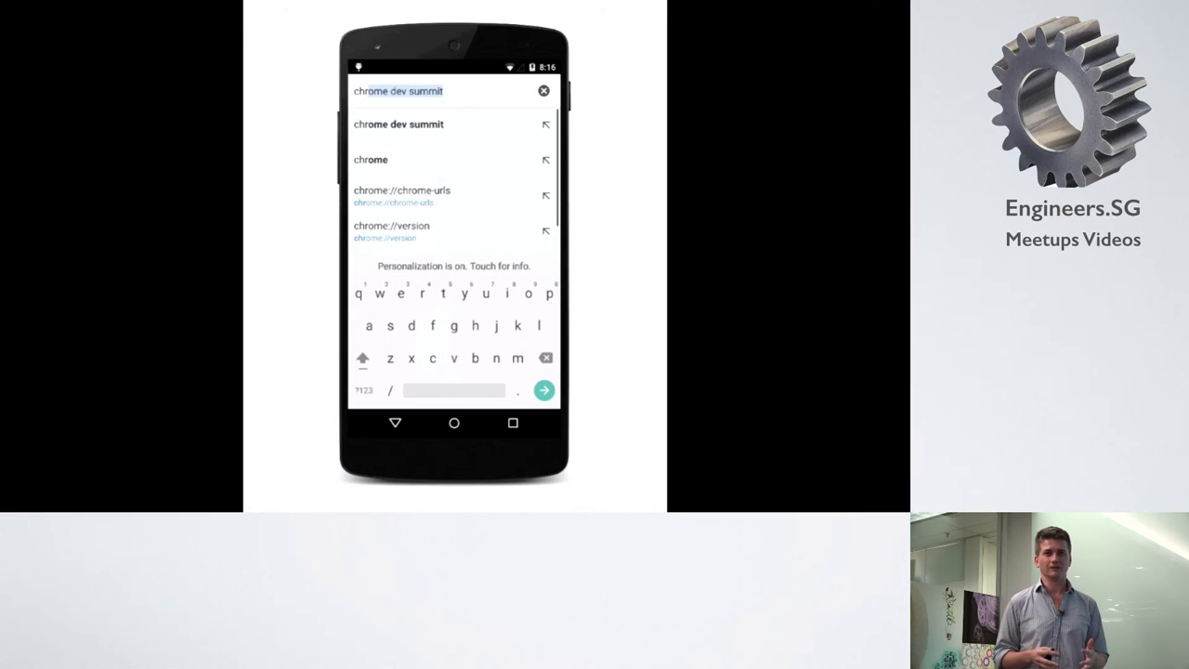
Step: Advance through reaching the Chrome Dev Summit page with its Add to Homescreen banner
{"action": "left_click", "coordinate": [543, 389]}
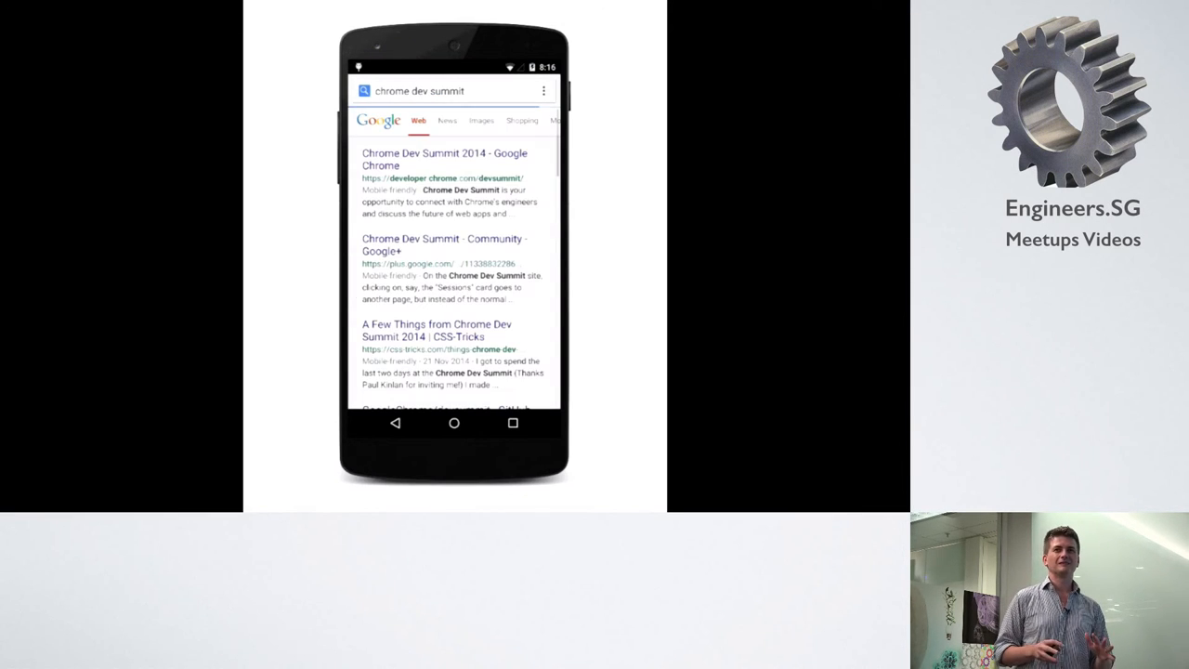
{"action": "left_click", "coordinate": [444, 159]}
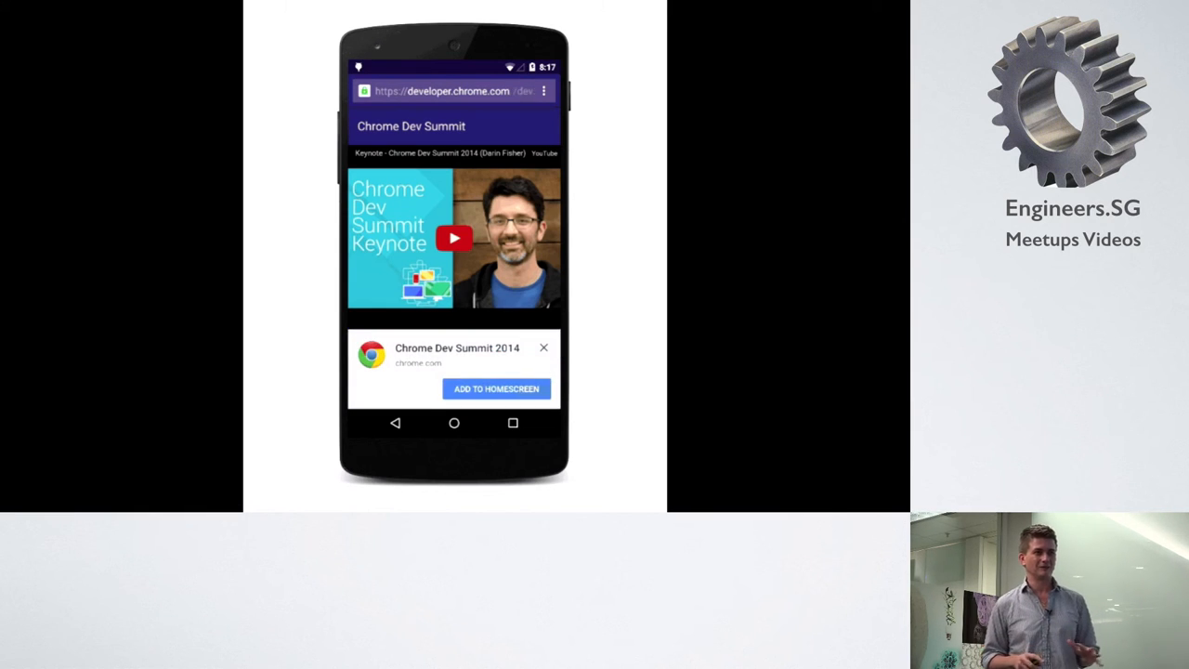
{"action": "left_click", "coordinate": [496, 388]}
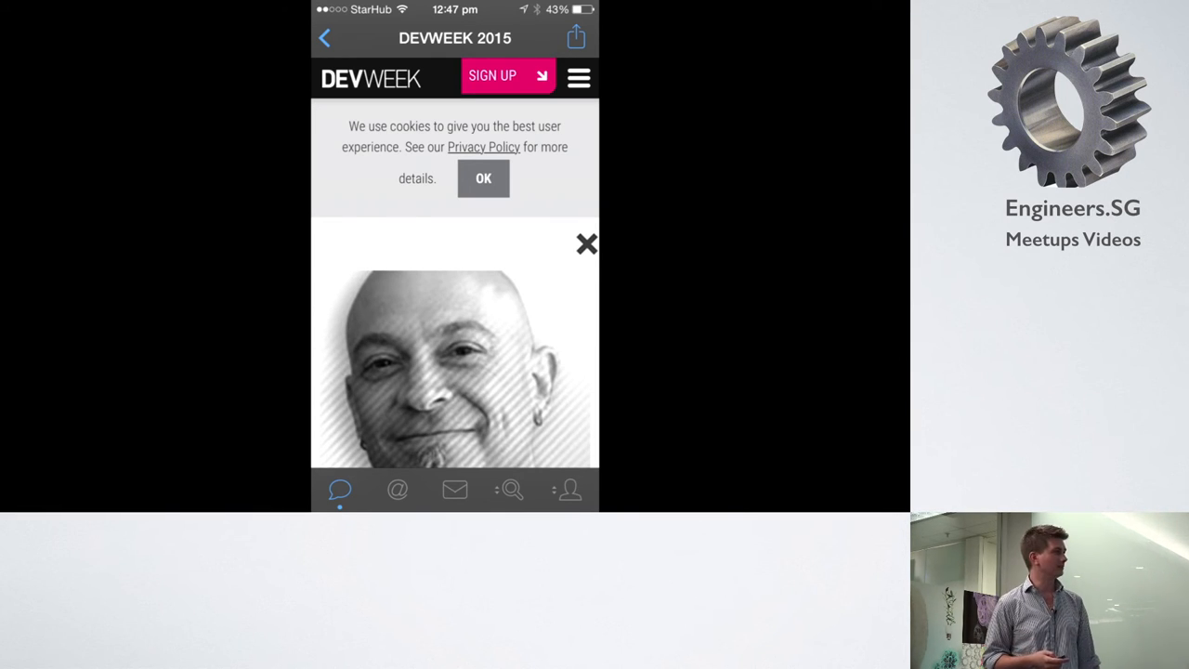
Step: Advance to the DEVWEEK 2015 screenshot with its cookie banner and popup
{"action": "left_click", "coordinate": [483, 177]}
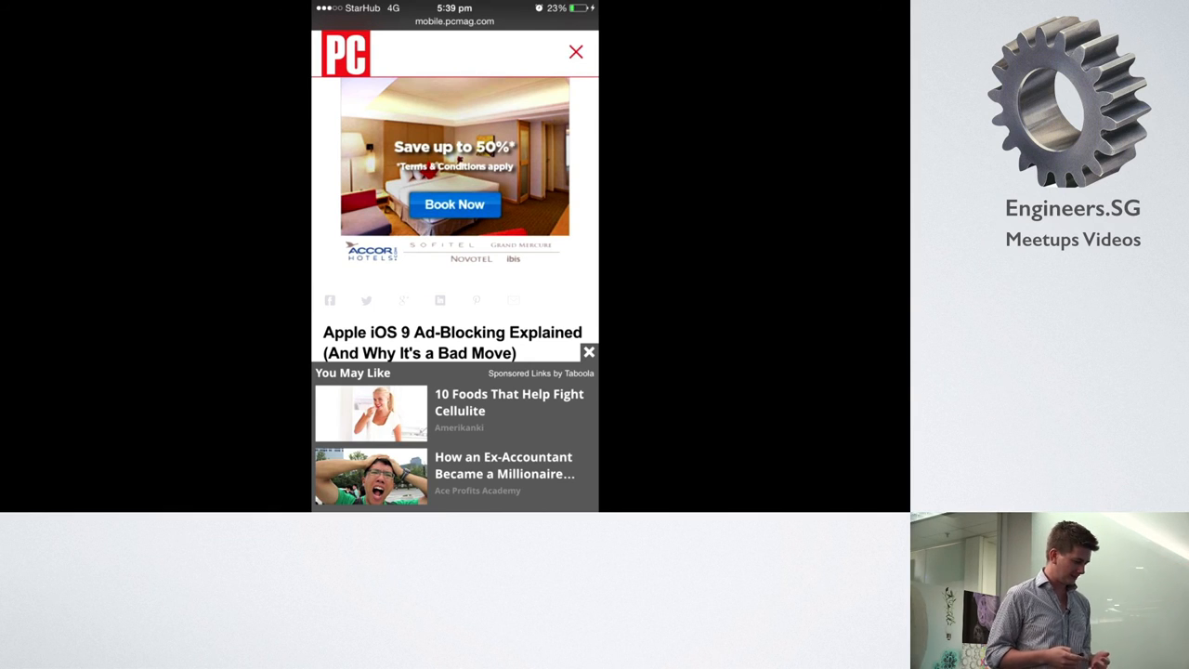
Step: Advance past the PCMag iOS 9 ad-blocking article covered by a hotel ad and sponsored links
{"action": "left_click", "coordinate": [576, 51]}
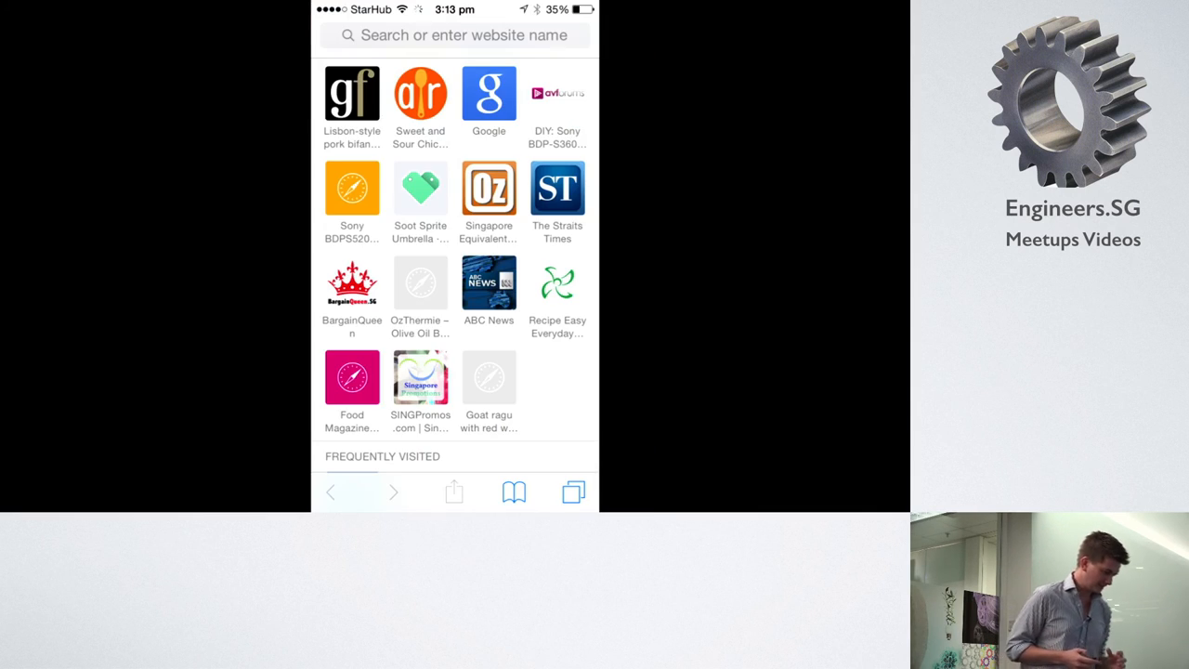